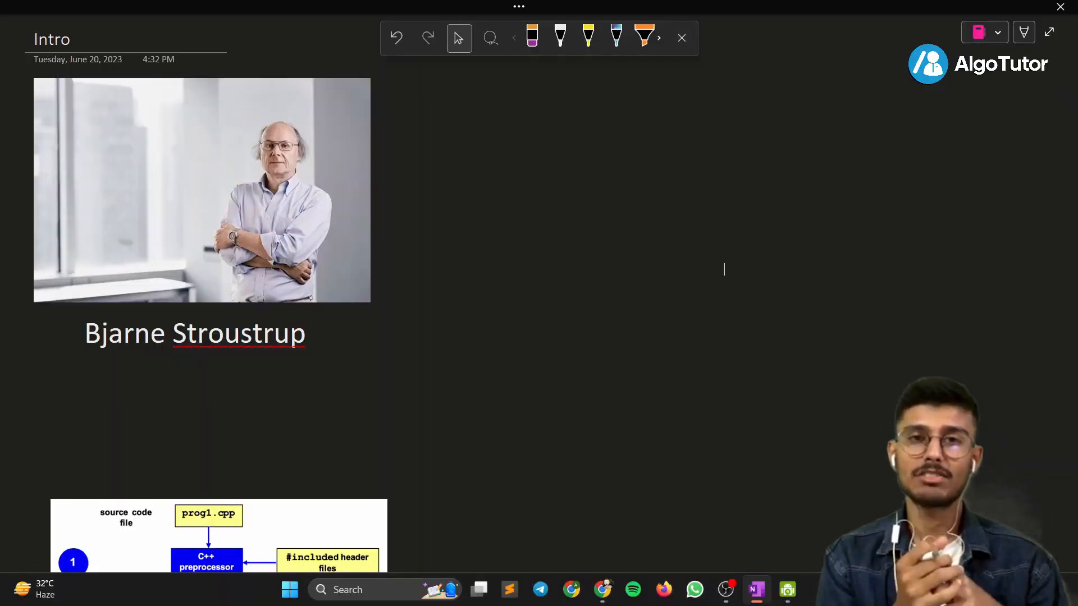
Handwrite a yellow circled C, an arrow and a boxed C++ beside the Stroustrup photo.
left_click(560, 37)
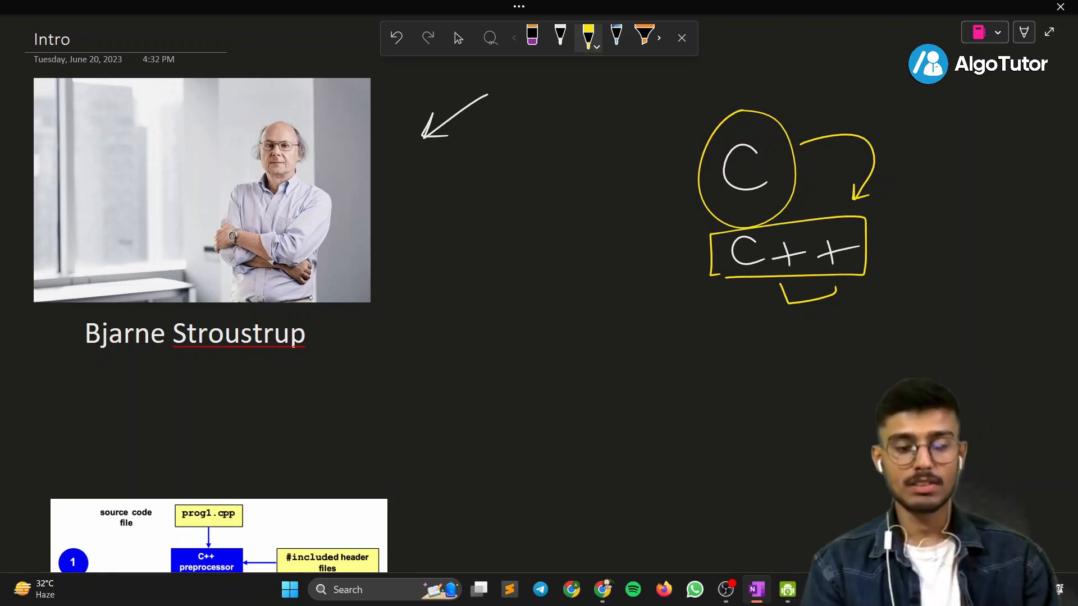
Scroll the Intro page down to the preprocessor–compiler–assembler–linker flowchart.
scroll("down", 3)
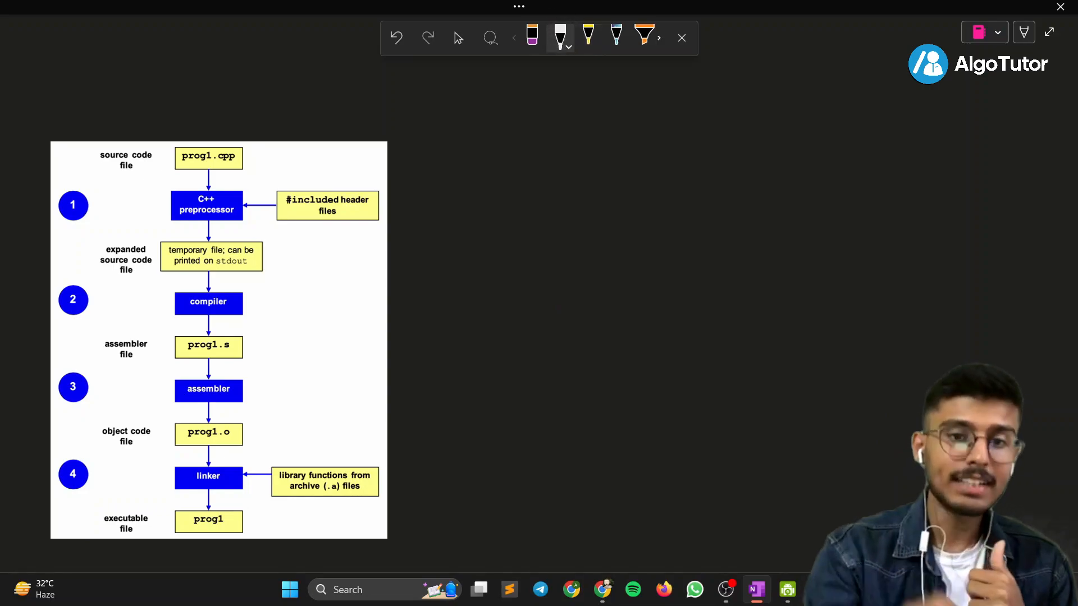
Ink file extensions, erase all but .cpp, then write #include, cout and cin in yellow.
left_click_drag(451, 110, 428, 159)
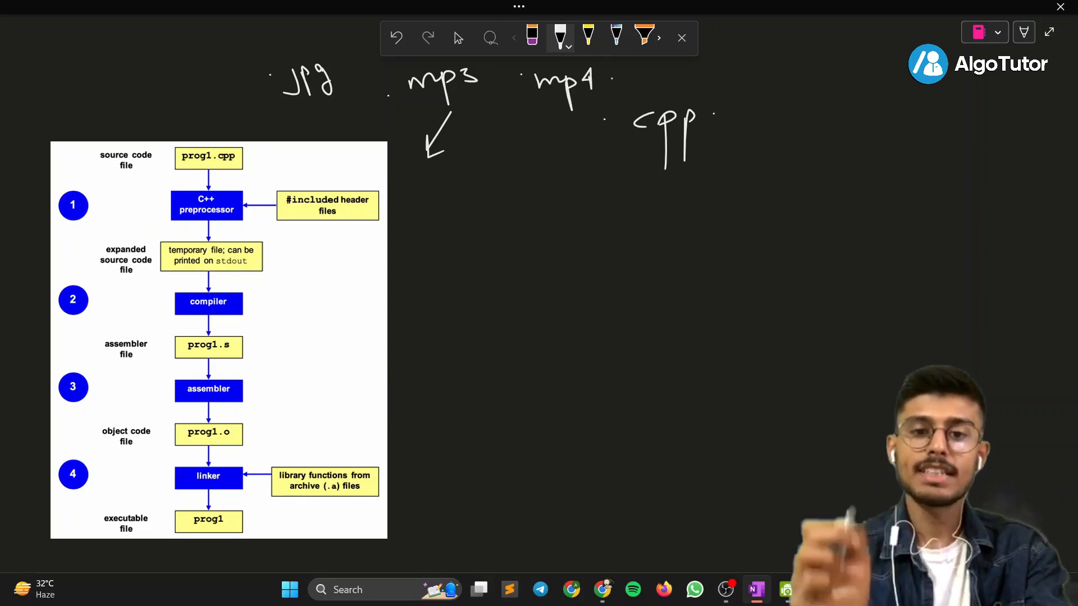
left_click(531, 36)
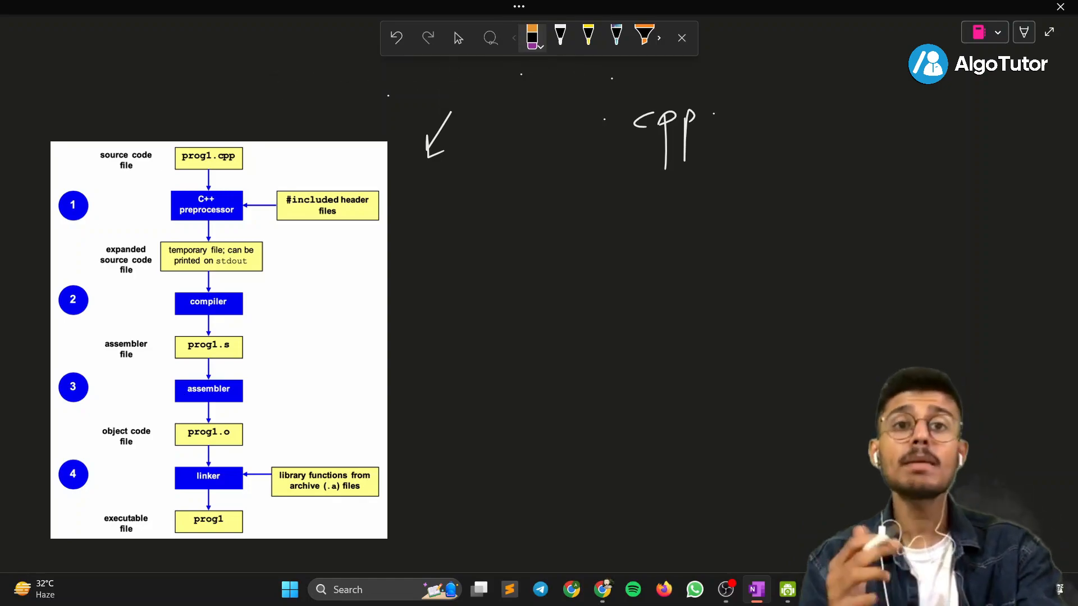
left_click(560, 36)
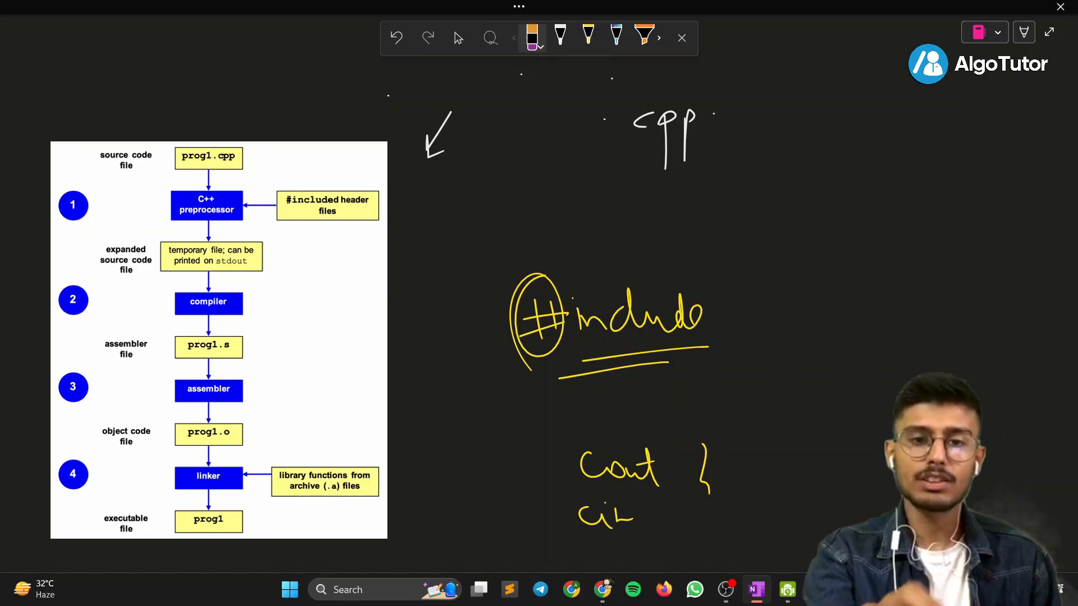
left_click(397, 37)
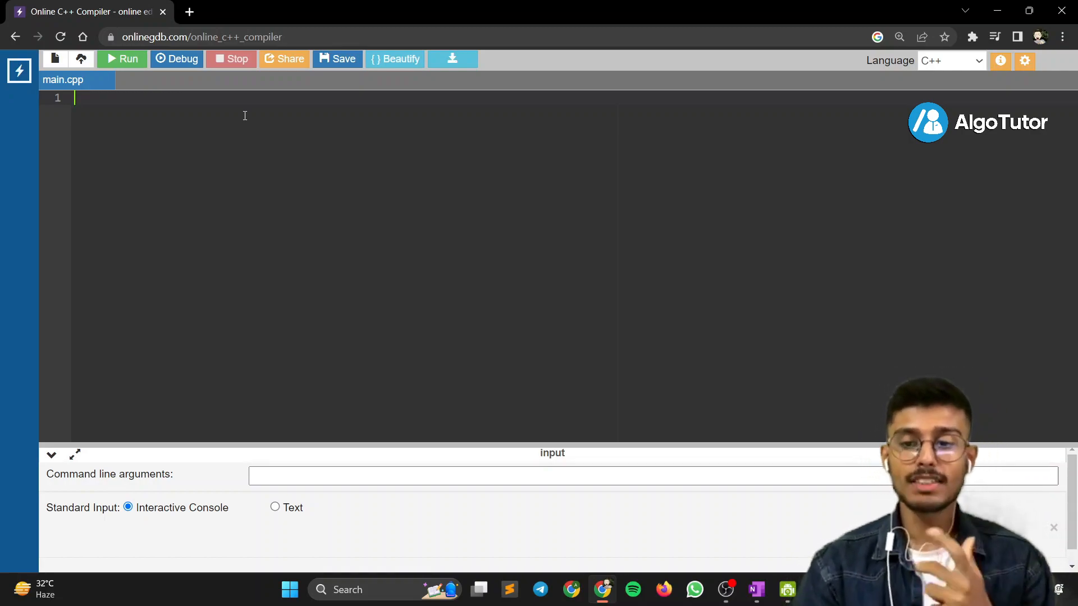
Write #include<iostream> as the first line of main.cpp.
type("#in")
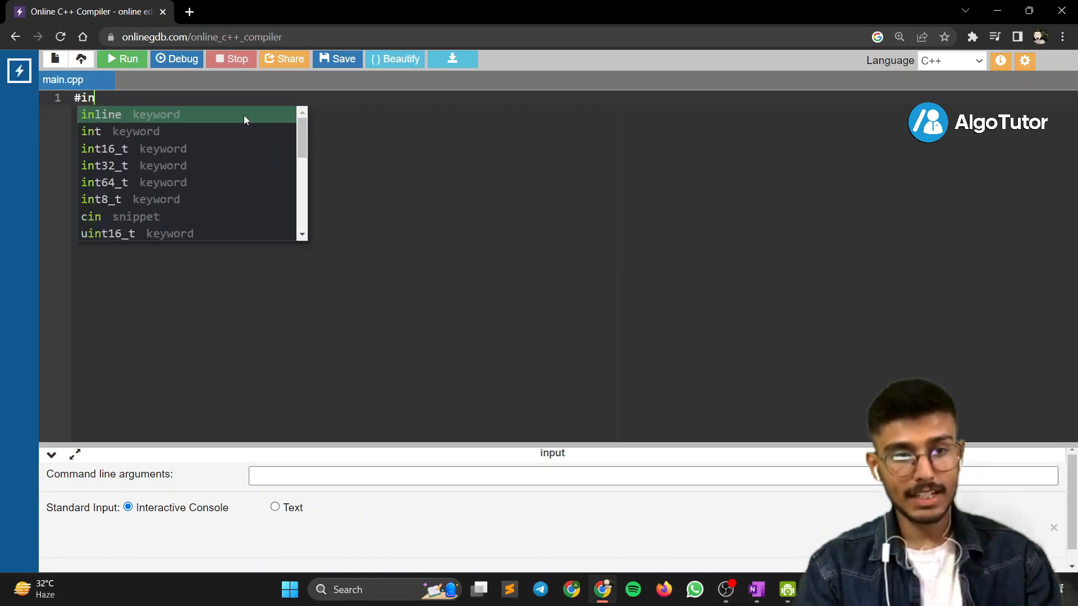
type("clude<")
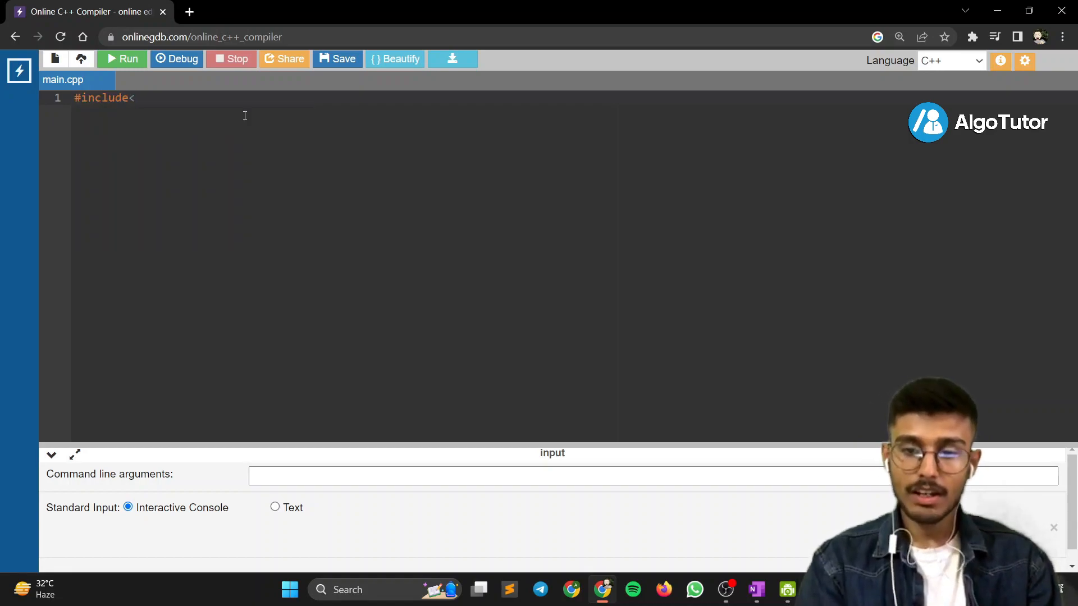
type("iostream")
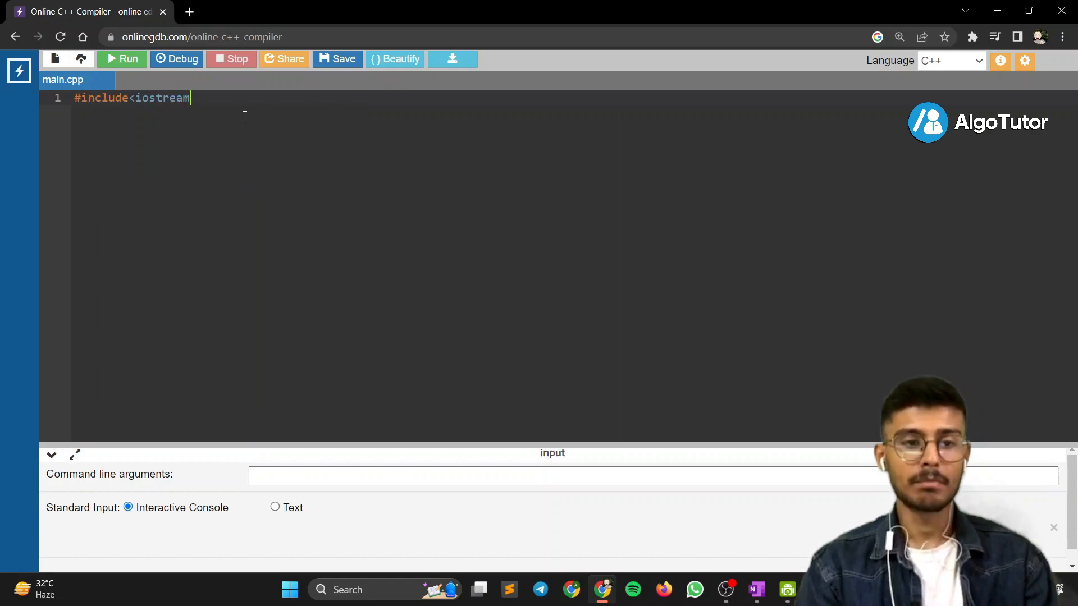
type(">")
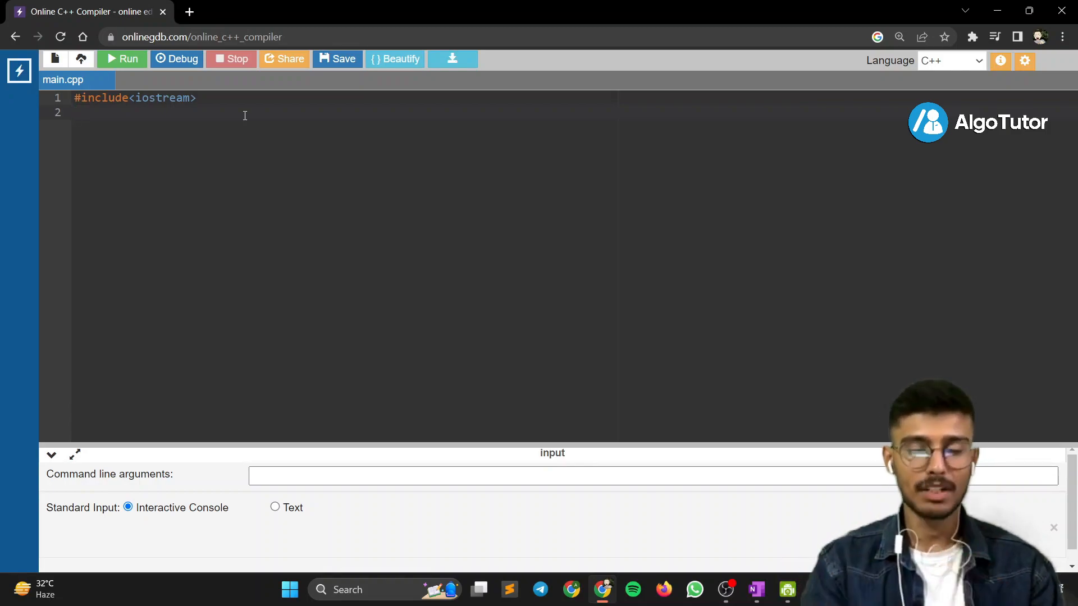
Add using namespace std; and the int main(){ function header.
type("using namespace std;")
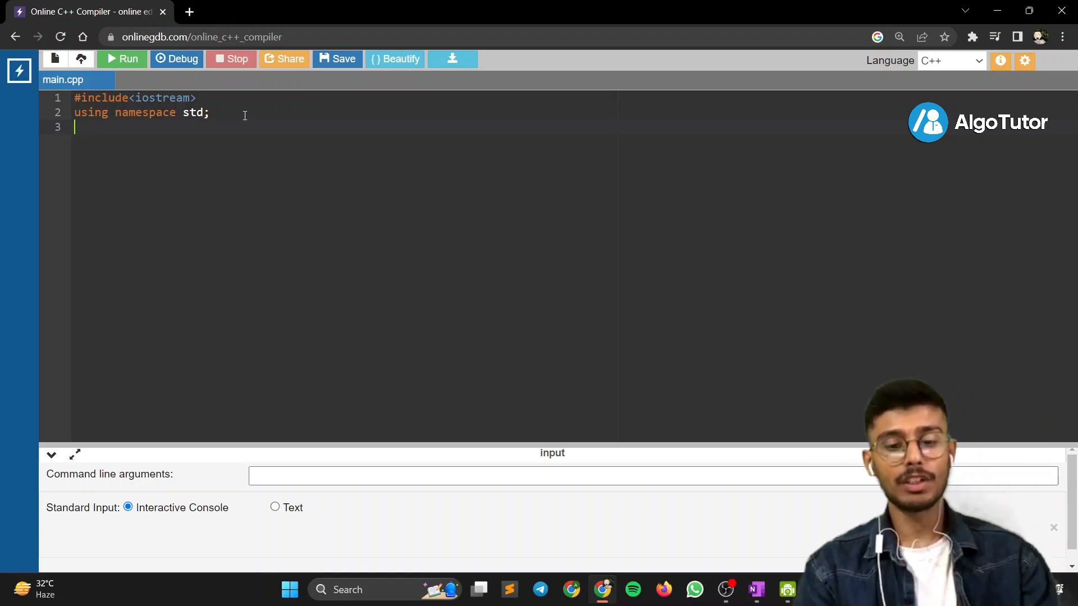
type("int")
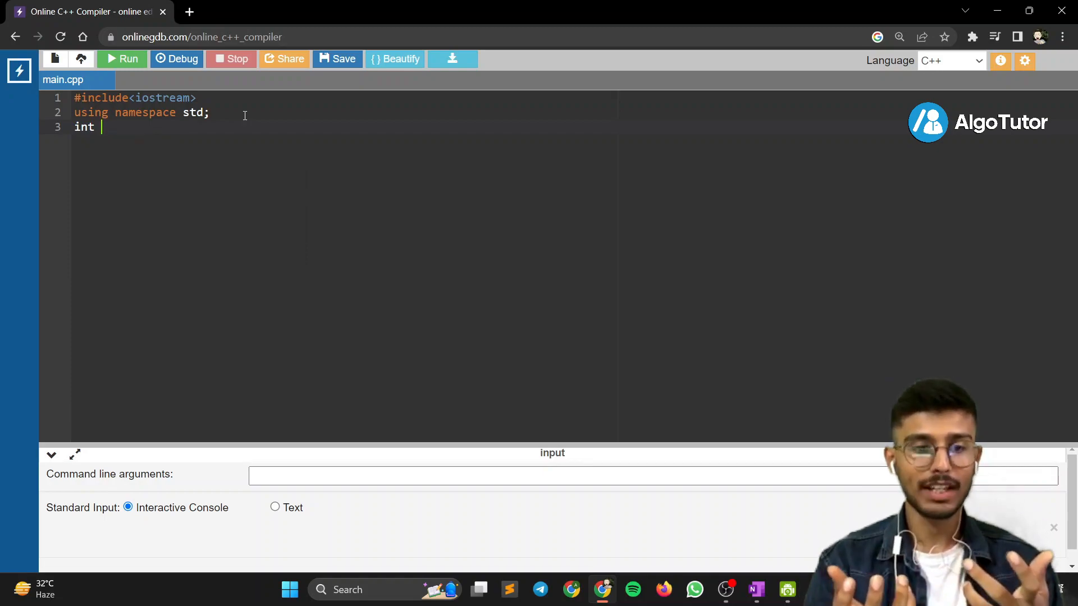
type("maon")
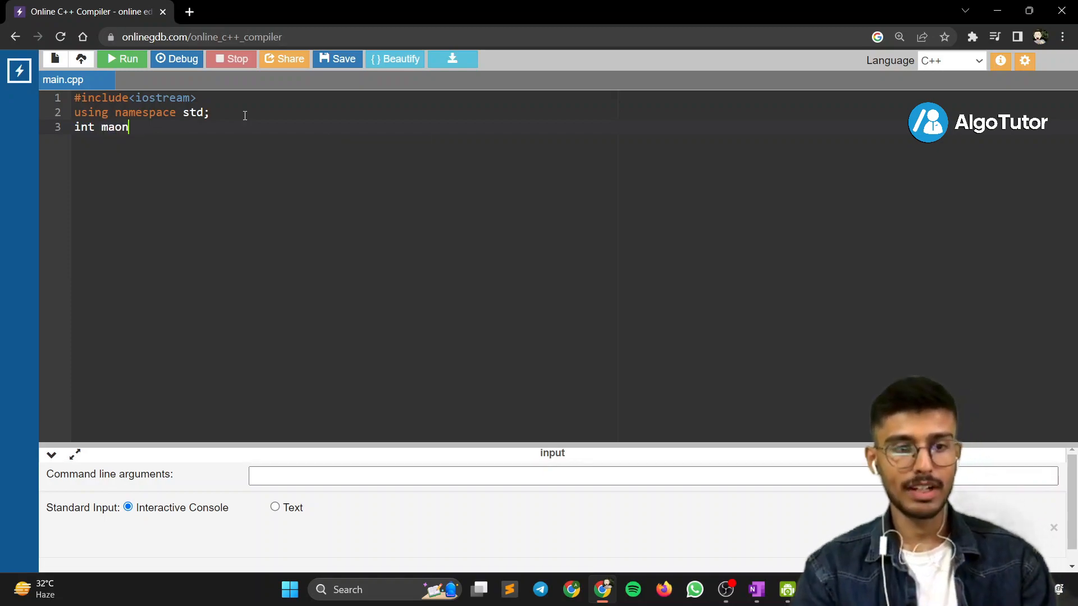
type("main")
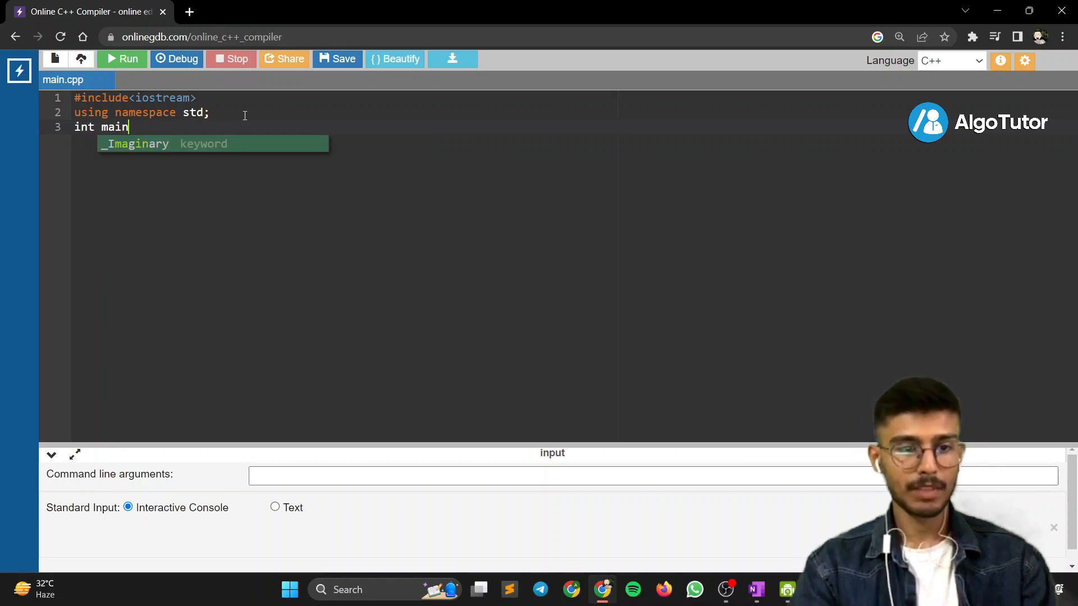
type("(){")
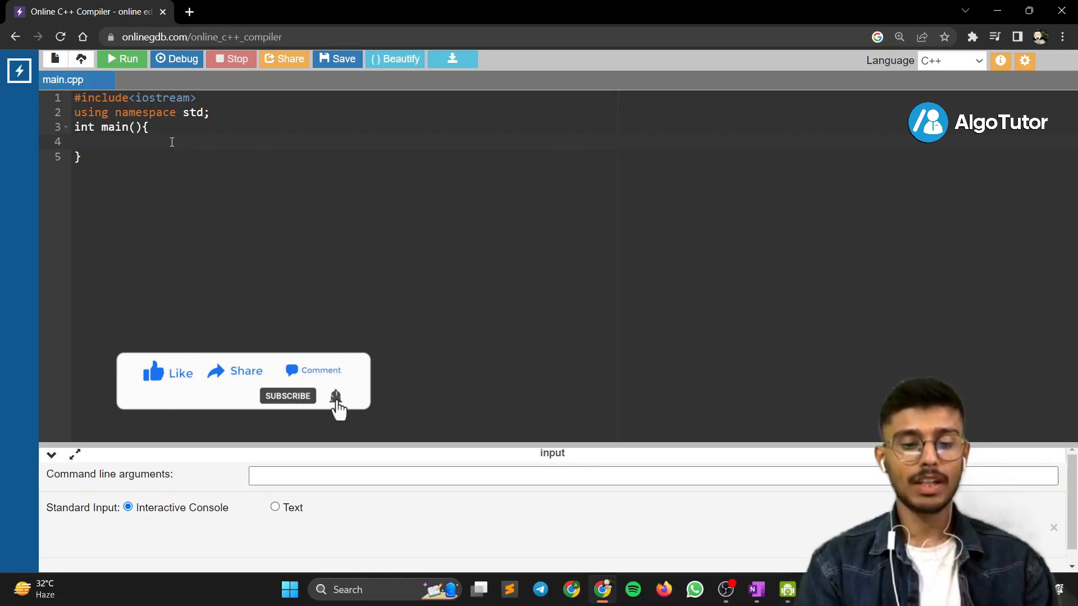
Inside main, write cout << "Hello World" << endl; and return 0;.
type("cout << \"Hello")
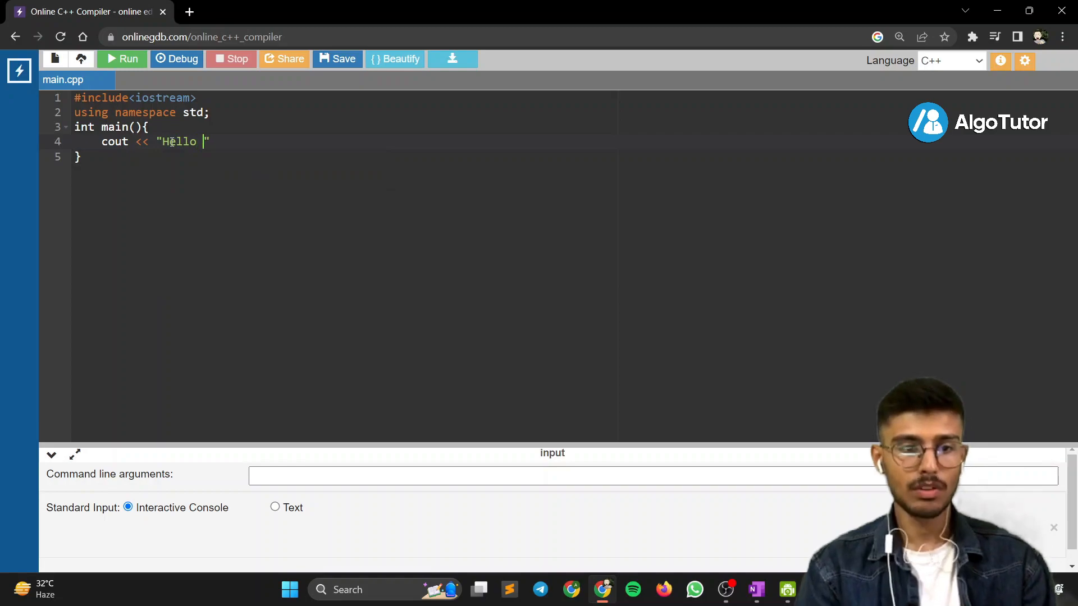
type("World")
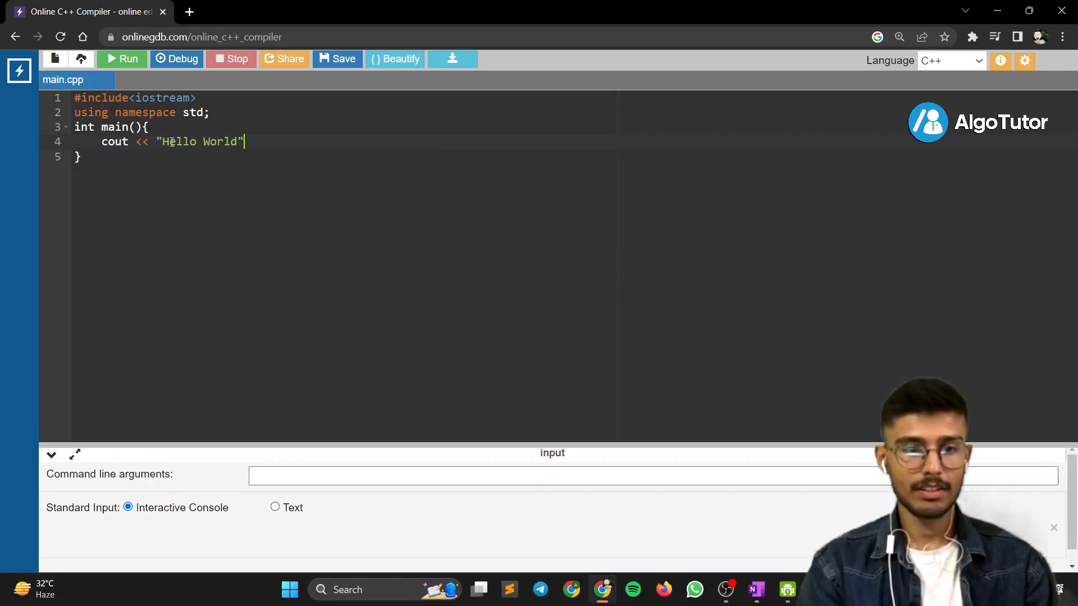
type("<< c")
type("retu")
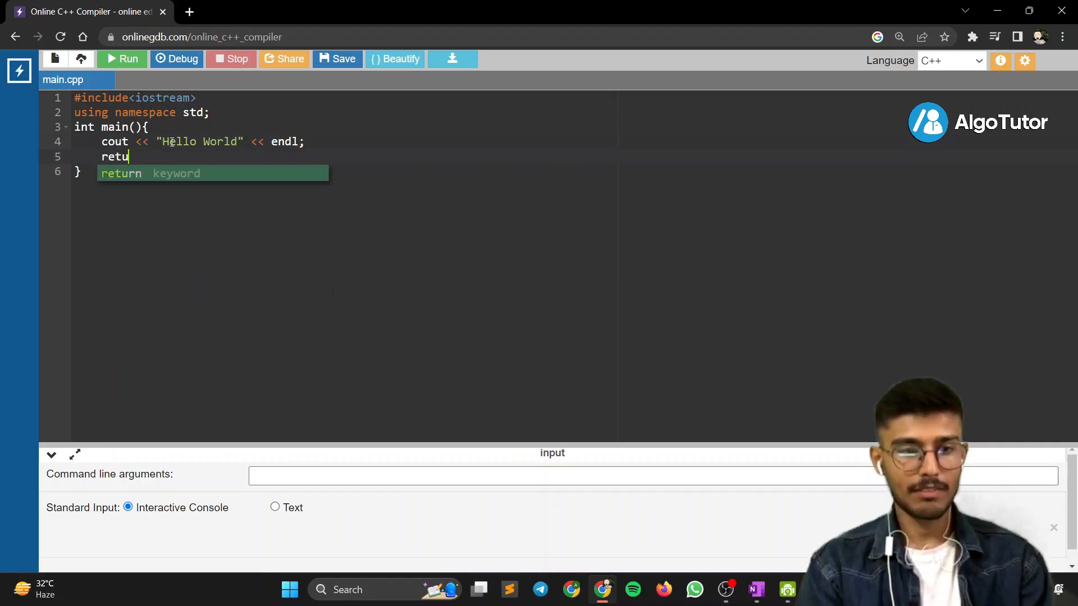
type("rn 0;")
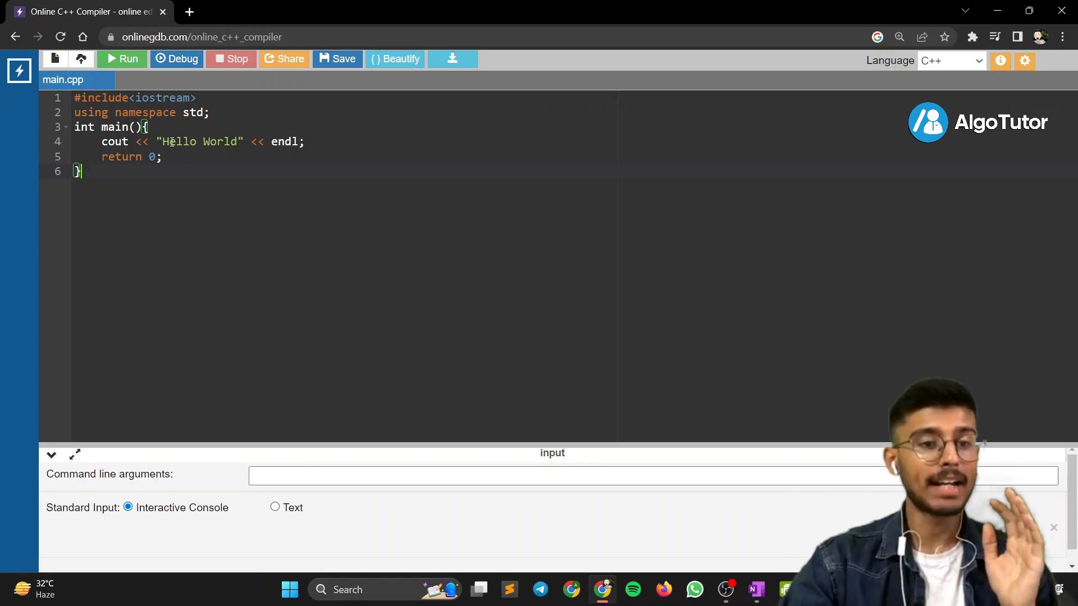
Run the program to print Hello World with exit code 0, then add blank lines below.
left_click(122, 59)
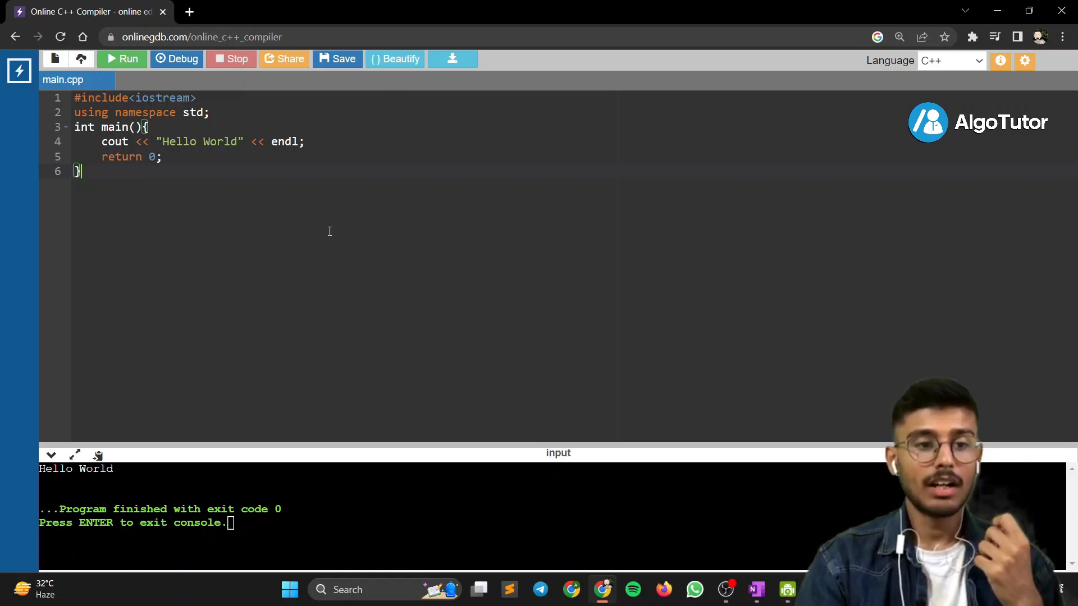
key("enter")
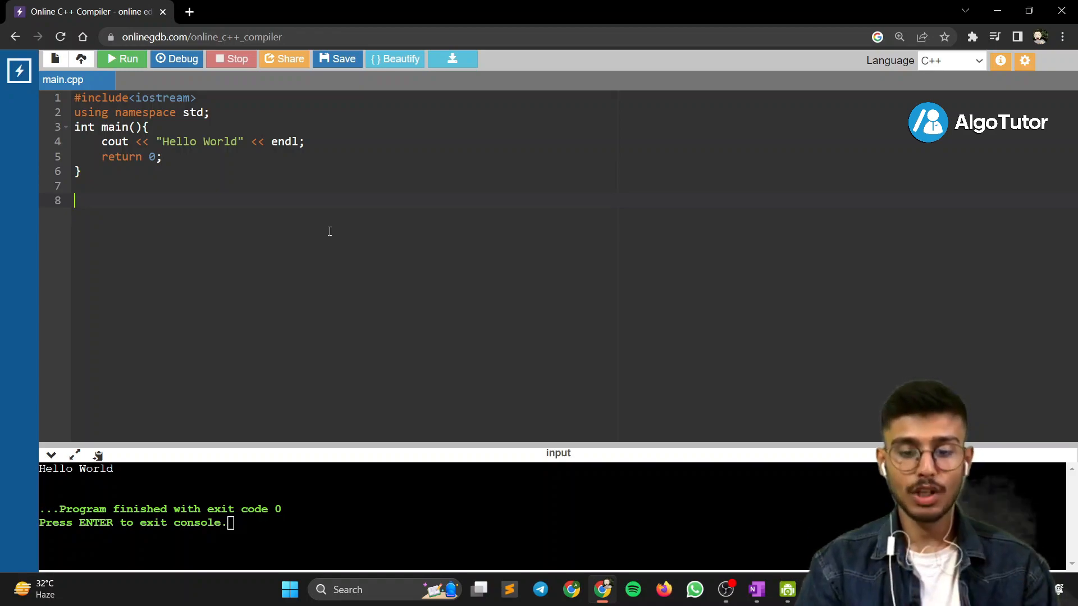
type("g++")
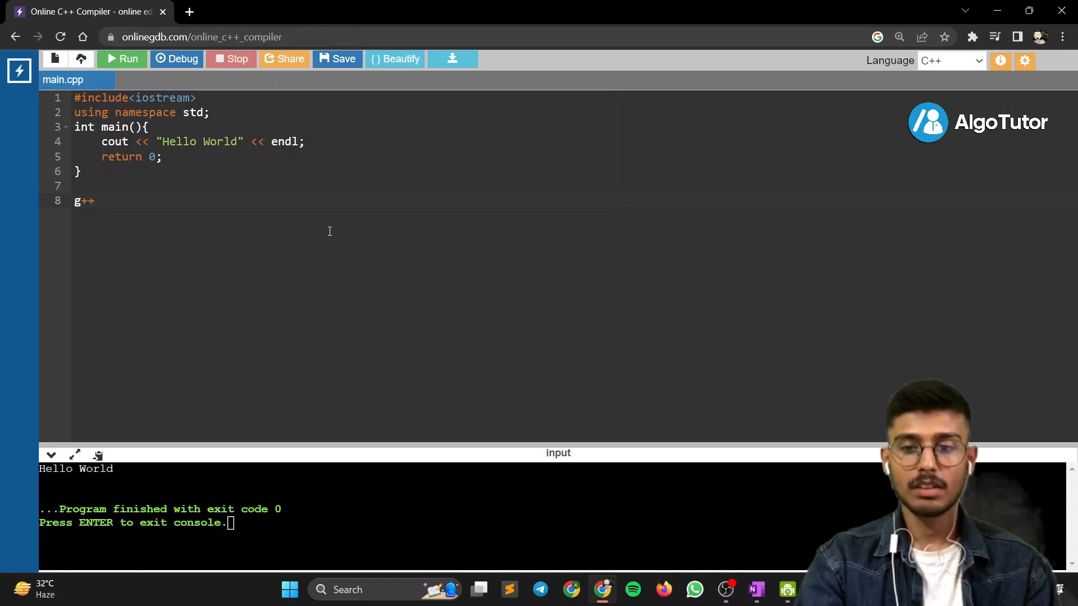
type("p")
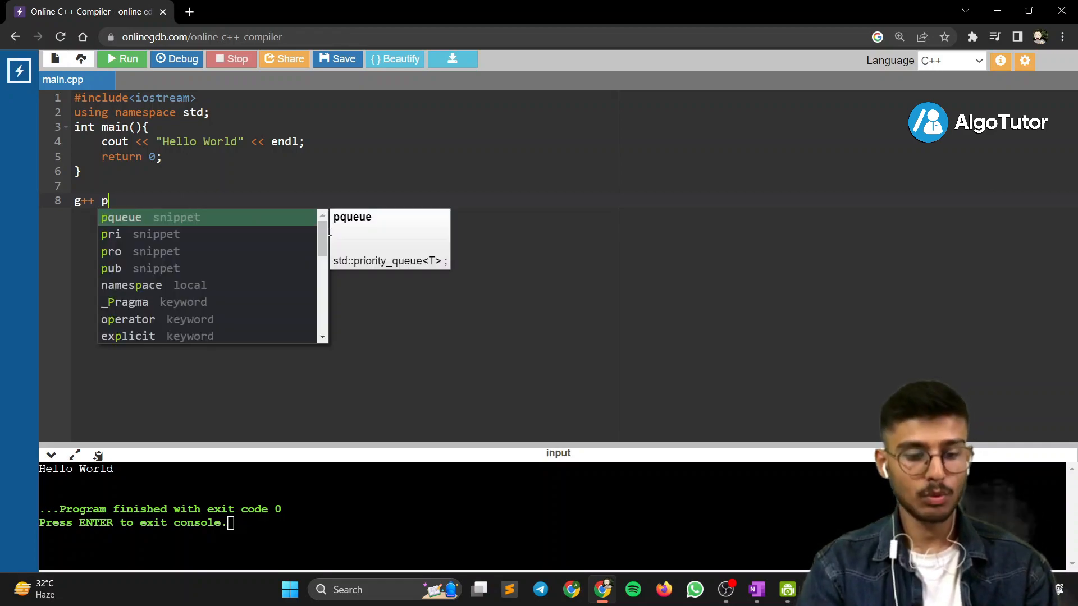
type("rog1.c")
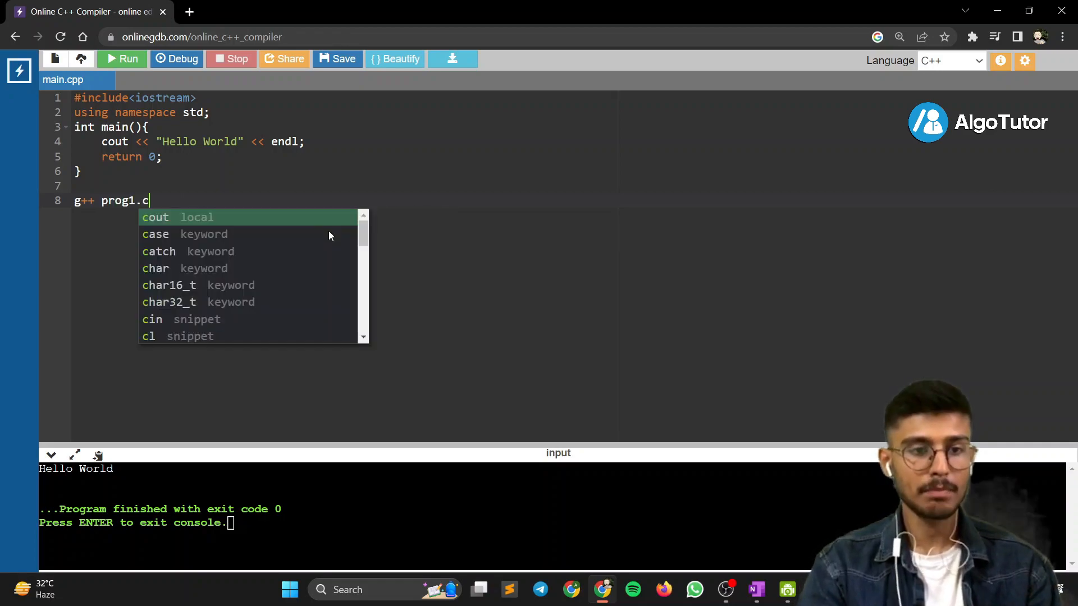
type("pp")
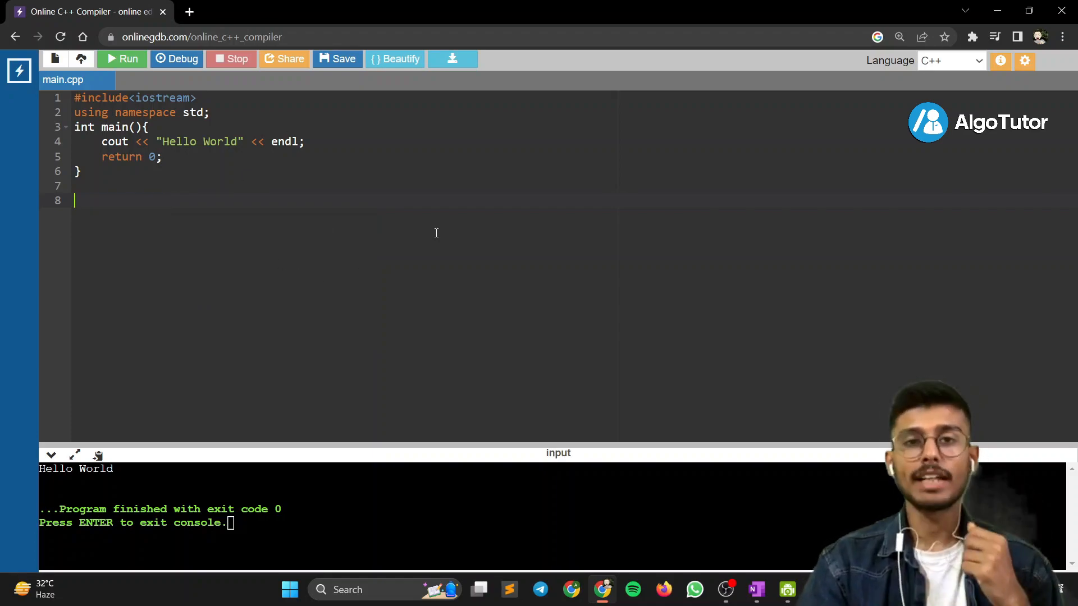
mouse_move(455, 202)
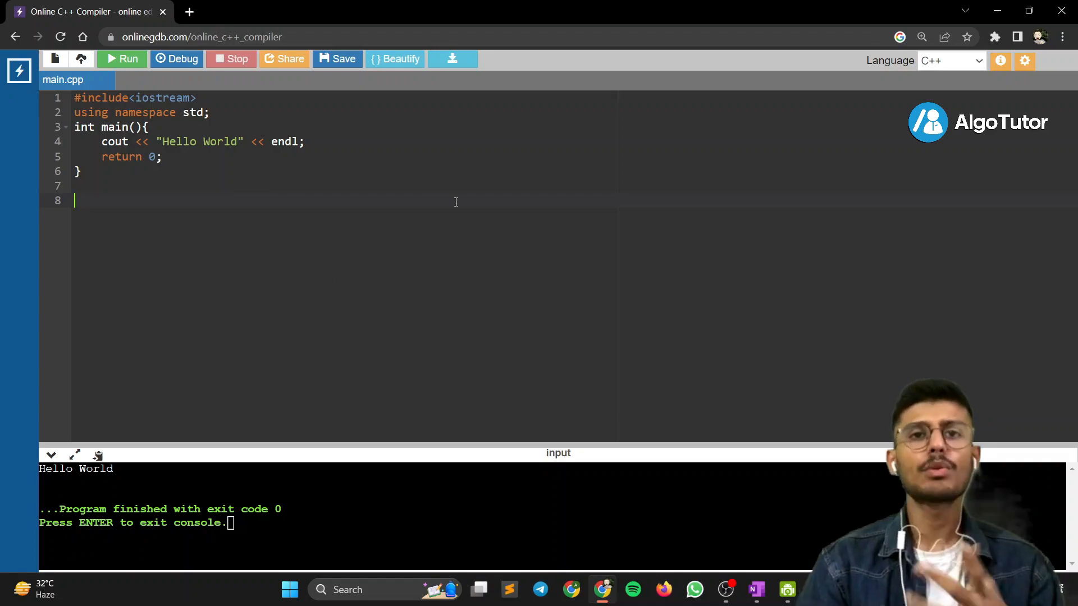